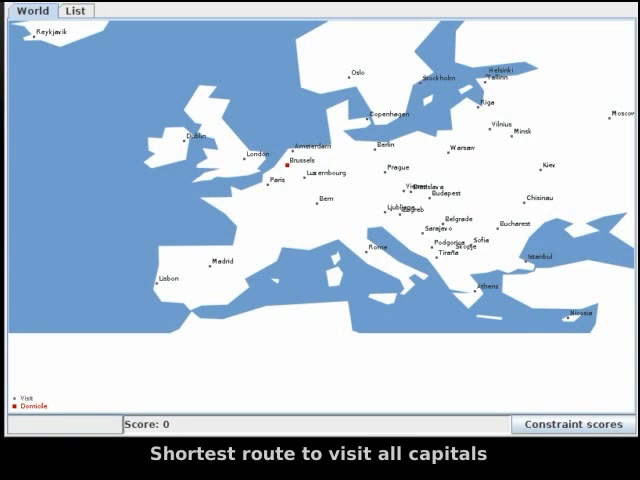
mouse_move(33, 45)
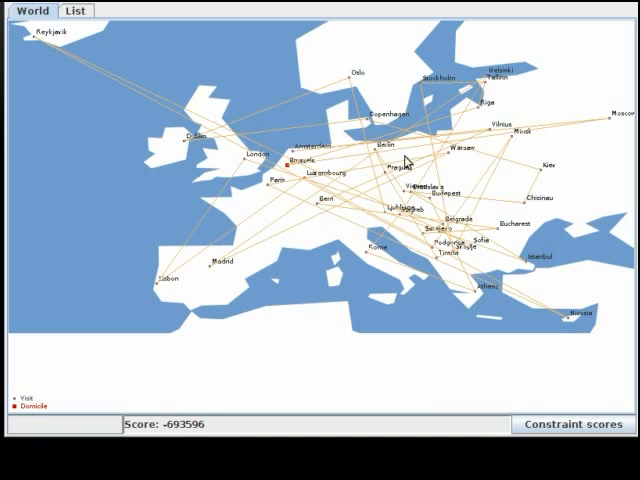
mouse_move(224, 135)
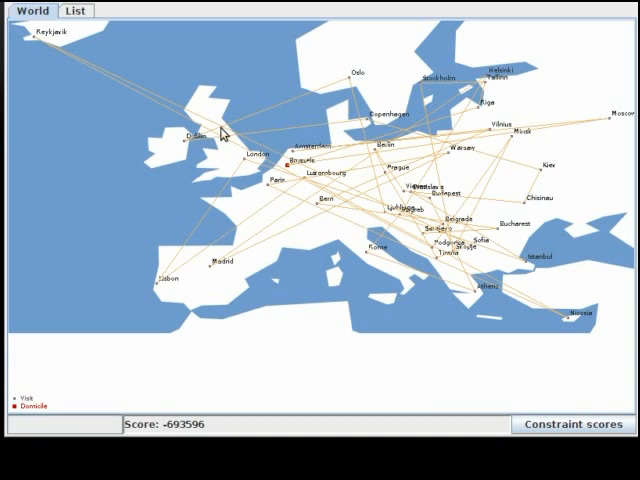
mouse_move(590, 125)
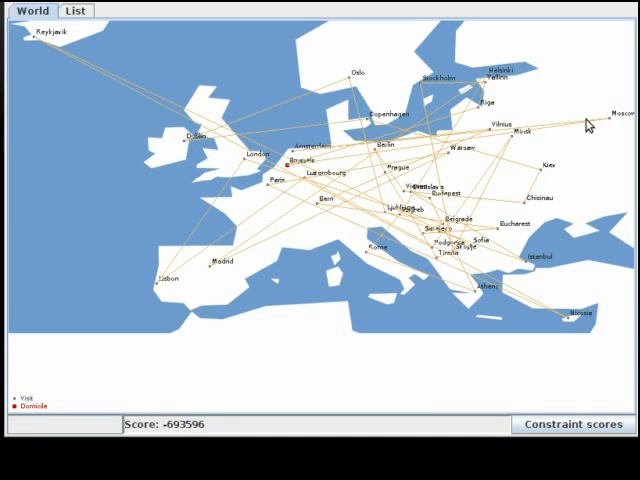
mouse_move(420, 165)
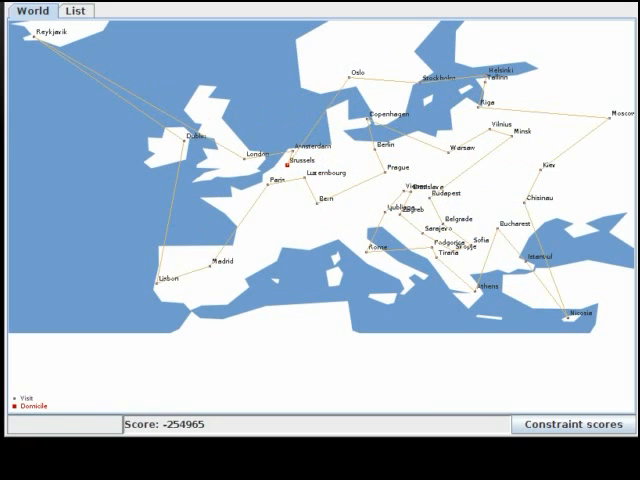
mouse_move(266, 242)
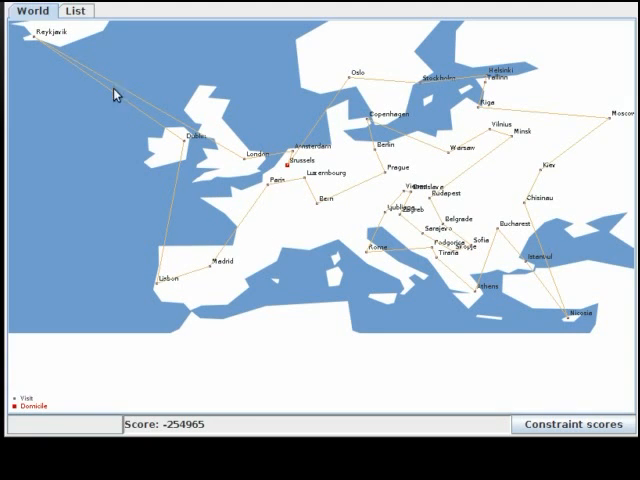
mouse_move(451, 243)
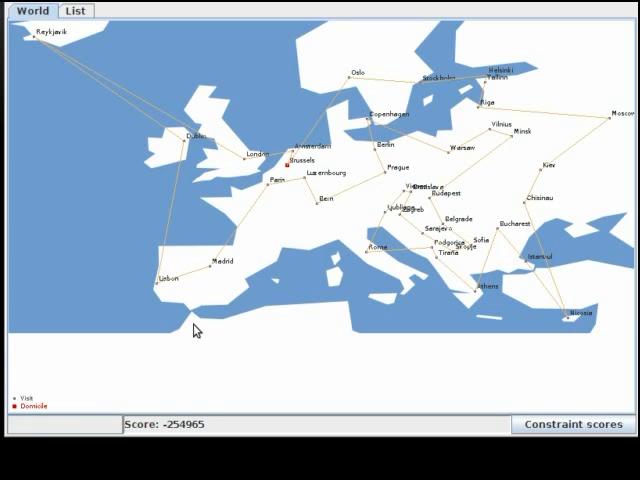
mouse_move(335, 277)
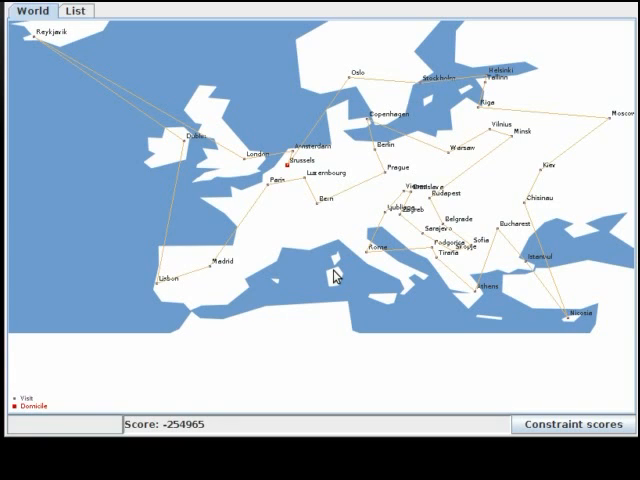
mouse_move(278, 223)
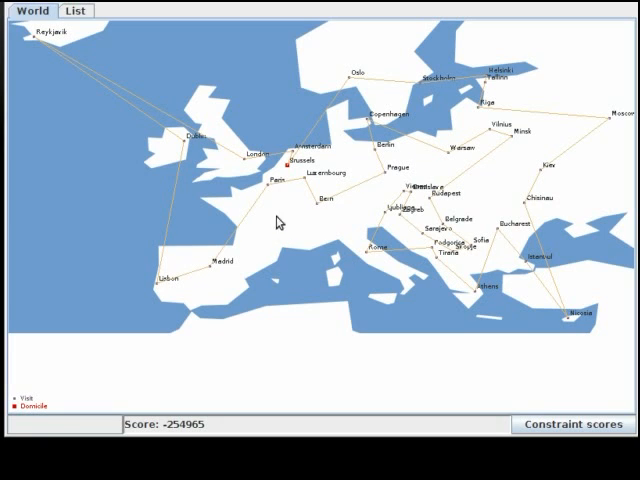
mouse_move(382, 257)
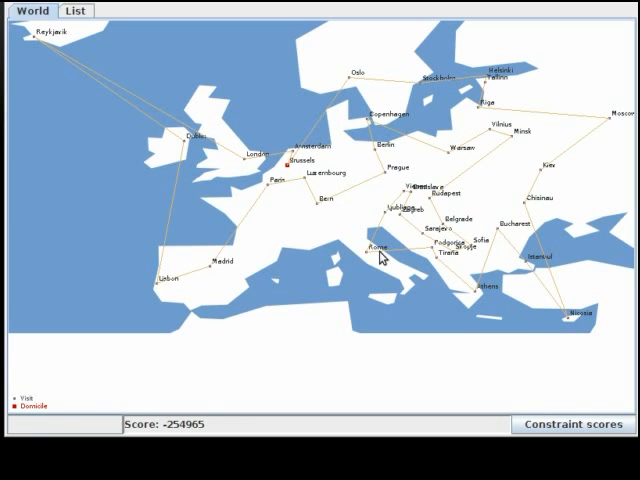
mouse_move(312, 240)
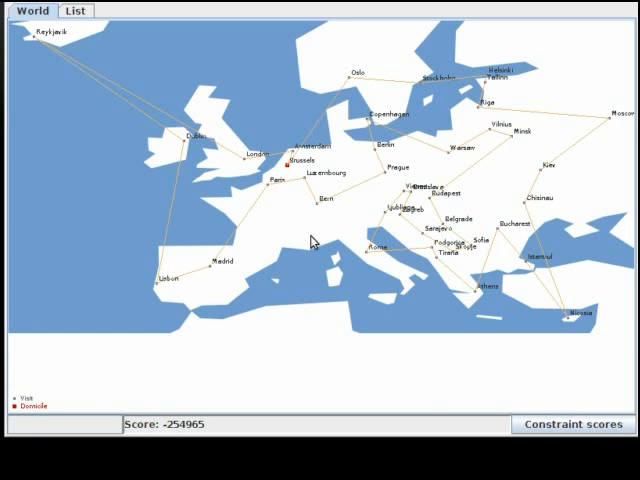
mouse_move(325, 253)
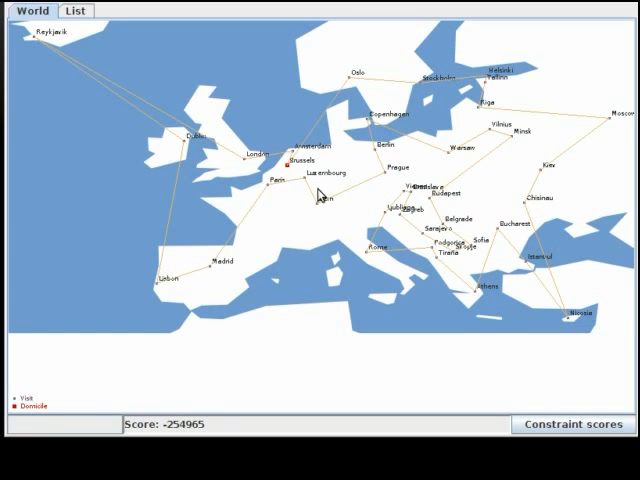
mouse_move(322, 160)
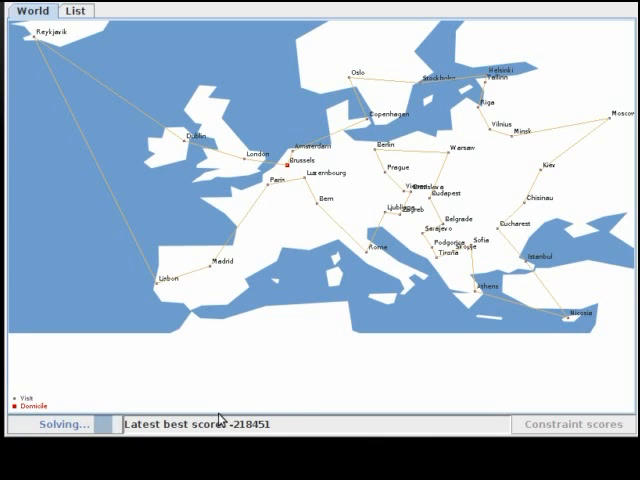
mouse_move(443, 318)
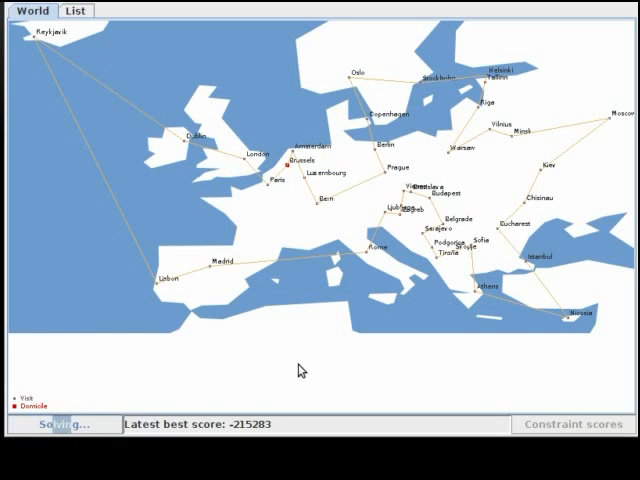
mouse_move(318, 240)
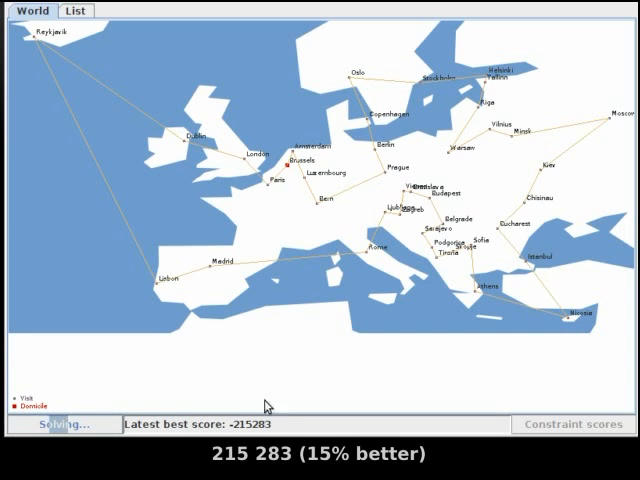
mouse_move(256, 323)
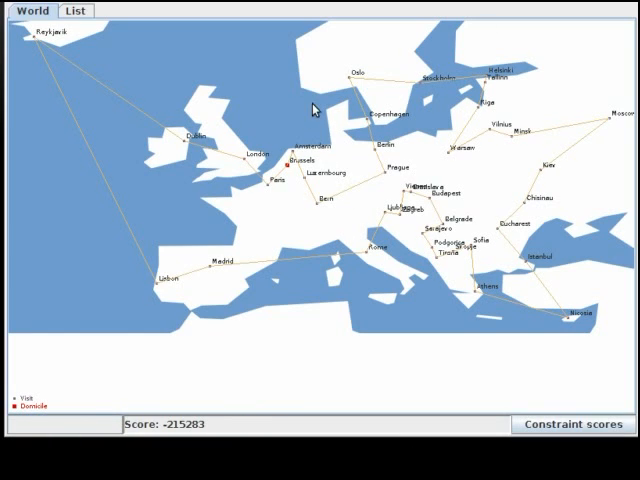
mouse_move(303, 112)
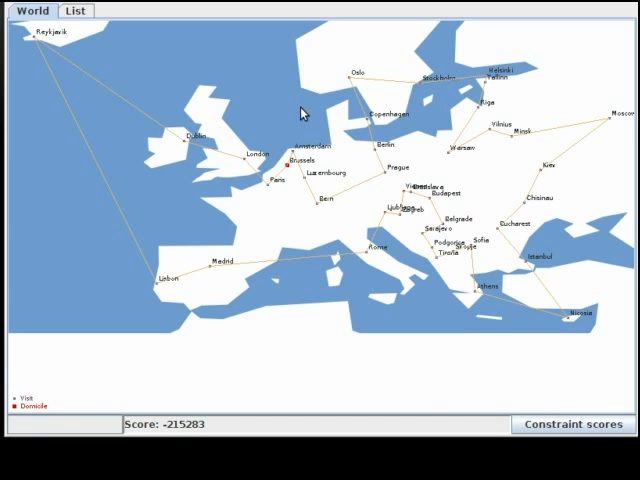
mouse_move(441, 125)
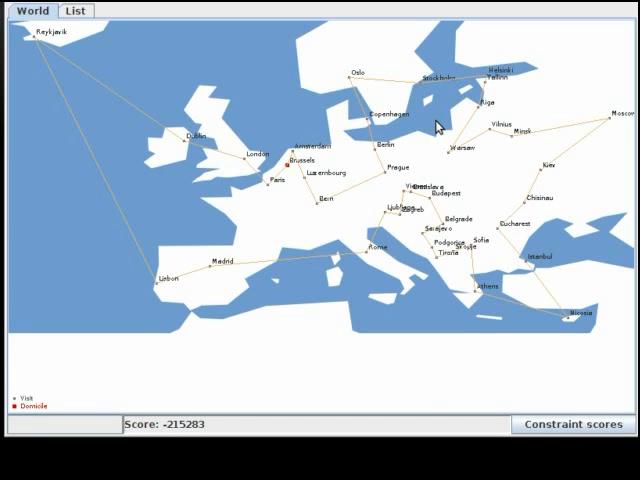
mouse_move(424, 151)
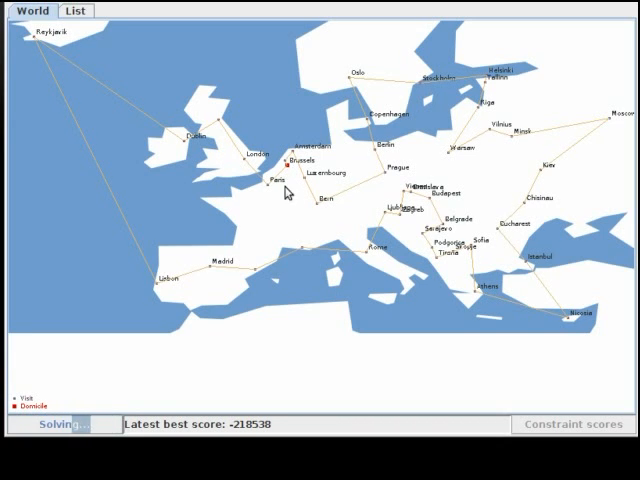
mouse_move(405, 176)
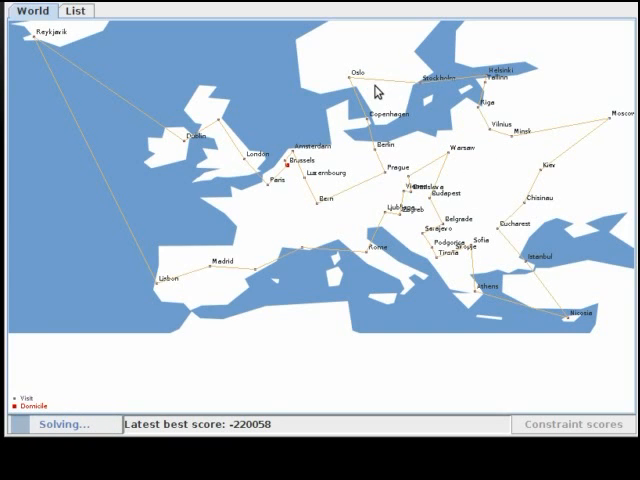
mouse_move(558, 185)
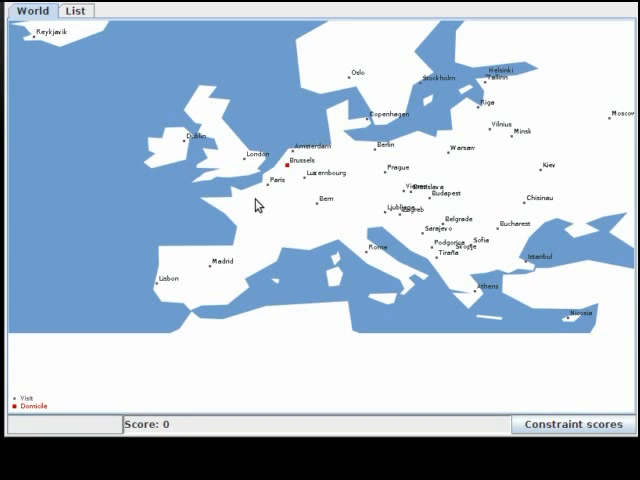
mouse_move(525, 298)
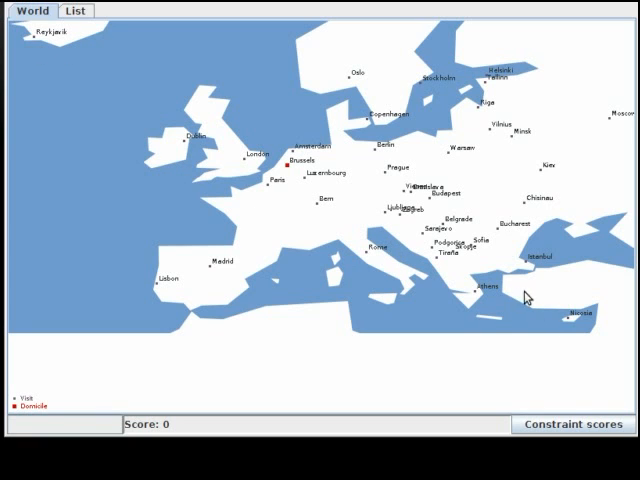
mouse_move(537, 171)
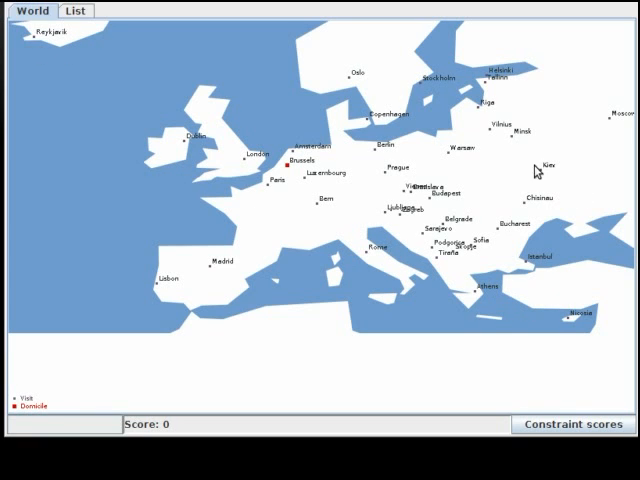
mouse_move(65, 23)
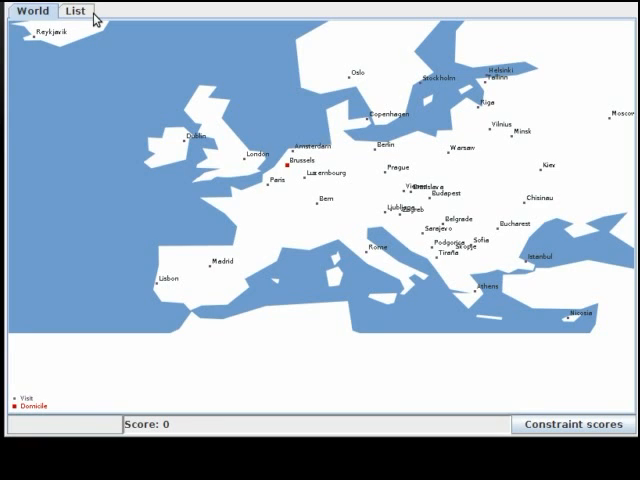
mouse_move(106, 82)
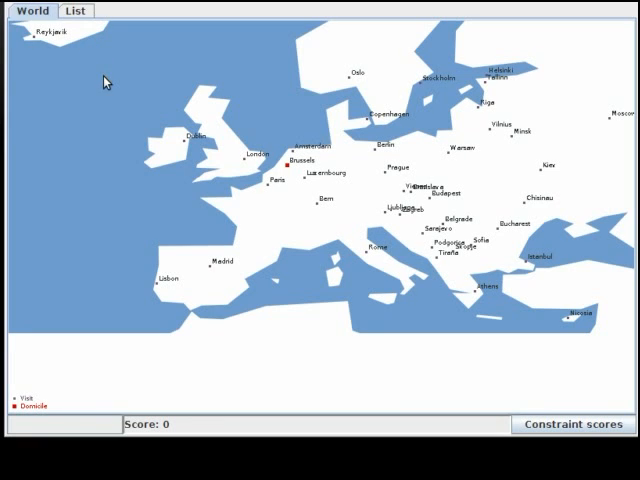
mouse_move(232, 353)
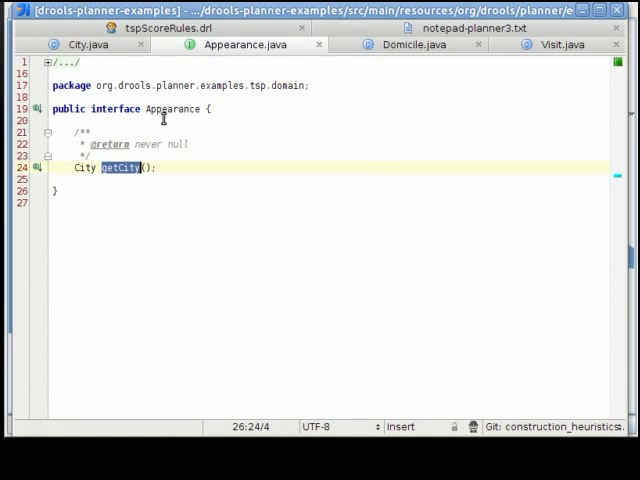
- Select the Appearance interface name while inspecting Appearance and the Domicile class
double_click(114, 168)
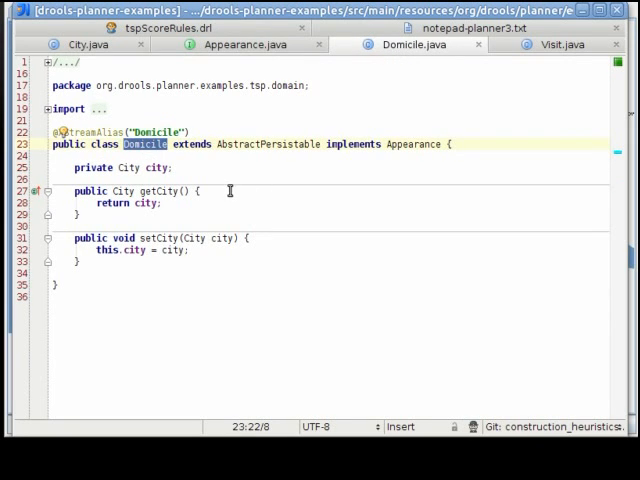
mouse_move(518, 54)
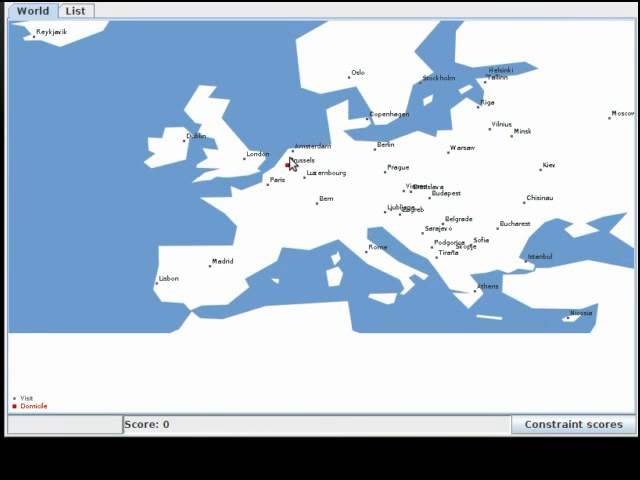
mouse_move(209, 261)
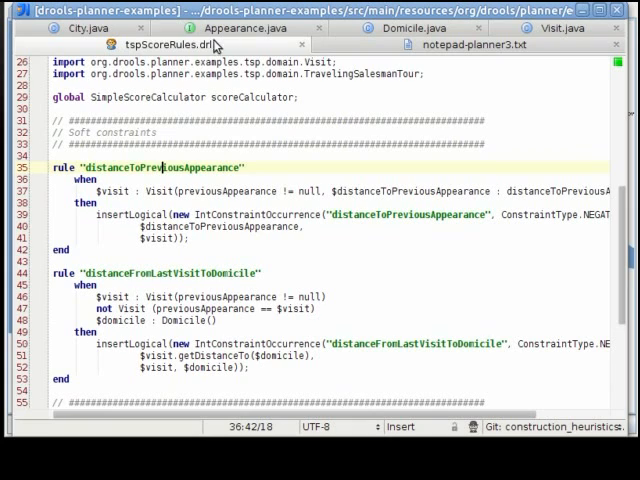
- Scroll to the soft constraints and select the Visit patterns in both distance rules
scroll("down", 3)
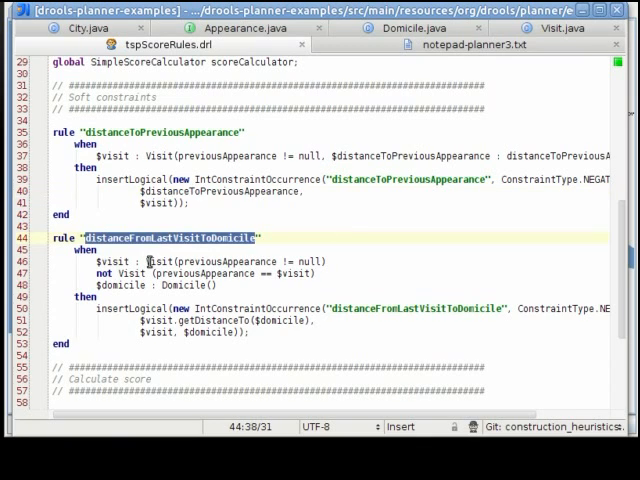
double_click(157, 260)
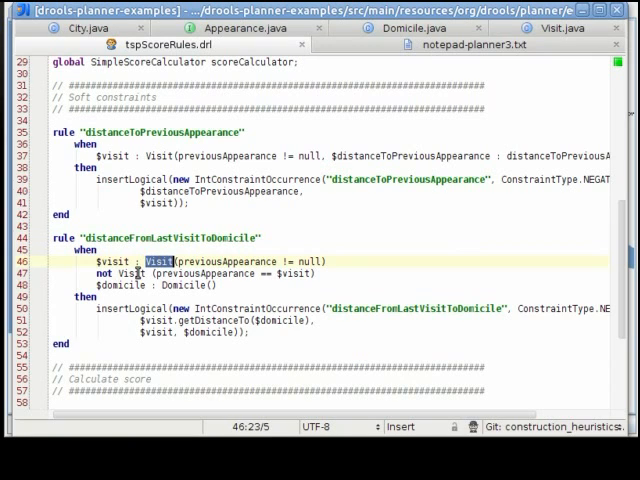
left_click(140, 271)
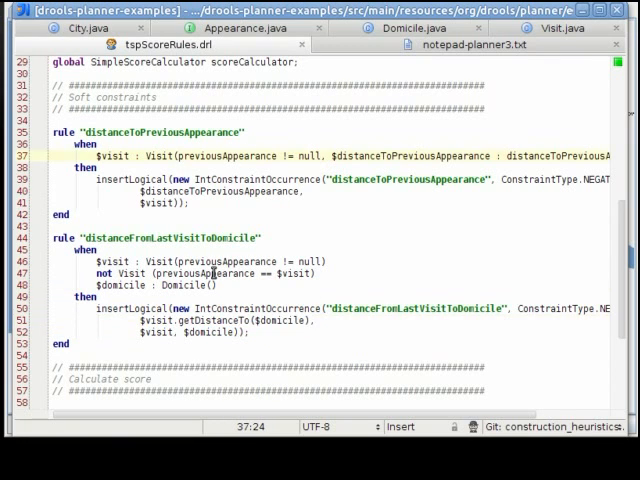
- Add a city.name != "Reykjavik" condition to the distanceToPreviousAppearance Visit pattern
key("Return")
type("c")
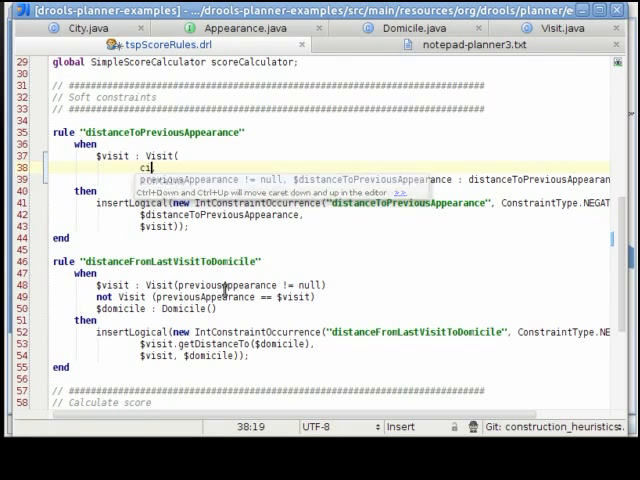
type("ity.name !=")
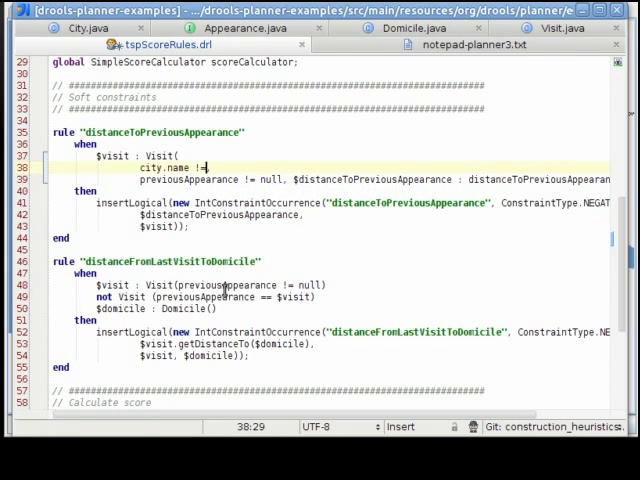
type("\"\",")
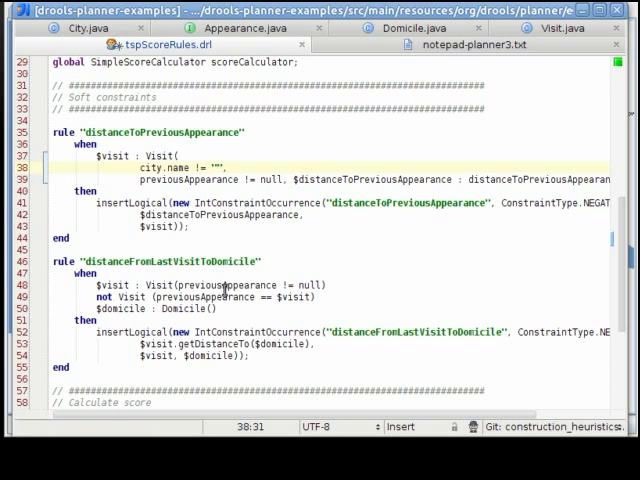
type("Rey")
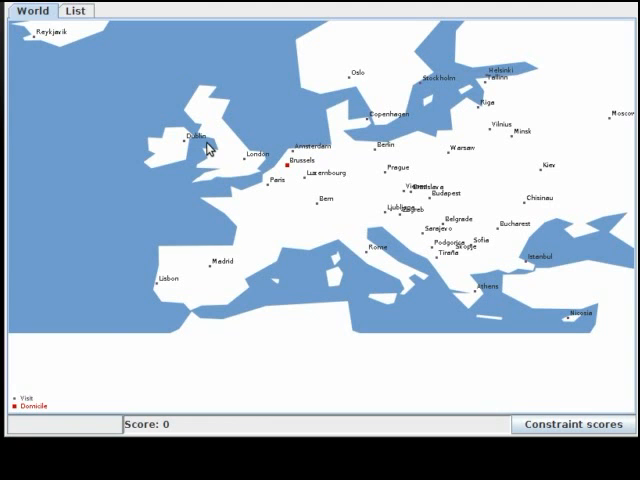
mouse_move(256, 131)
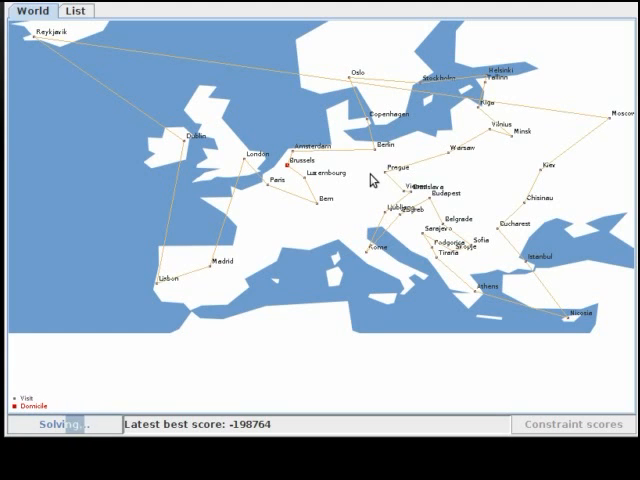
mouse_move(610, 128)
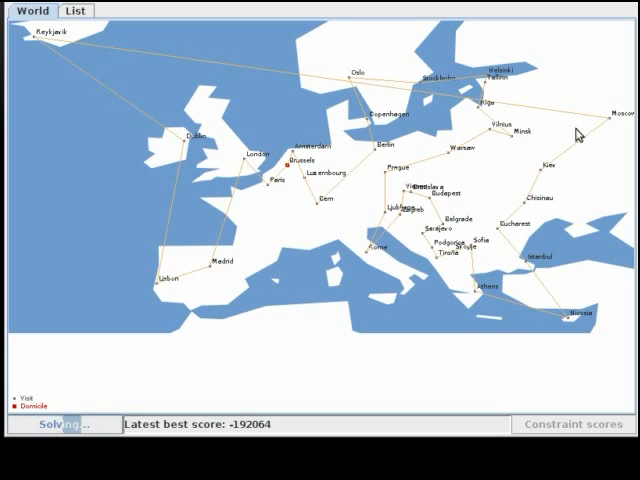
mouse_move(124, 66)
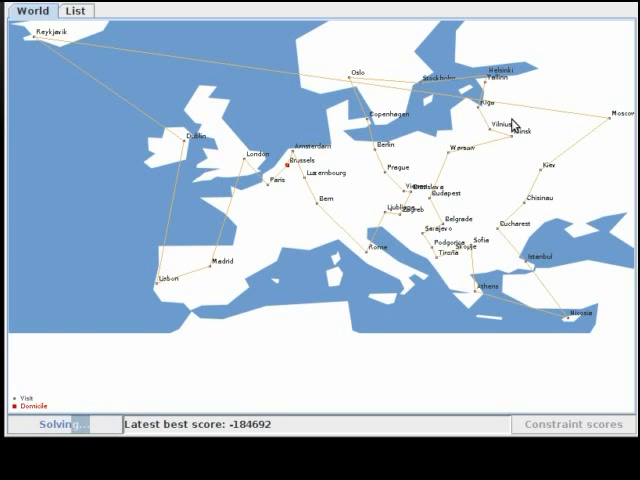
mouse_move(260, 95)
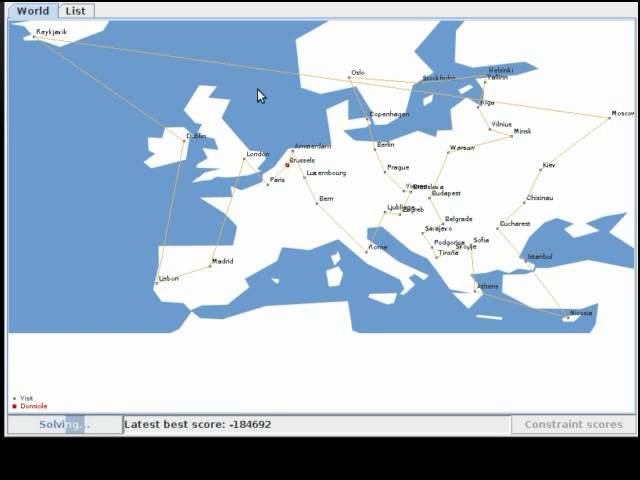
mouse_move(190, 140)
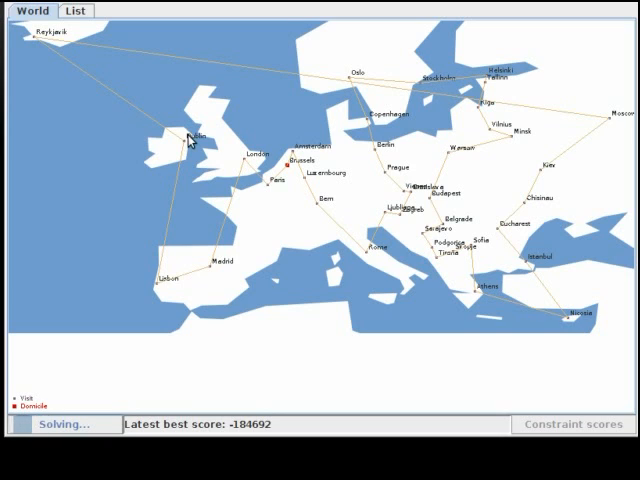
mouse_move(466, 117)
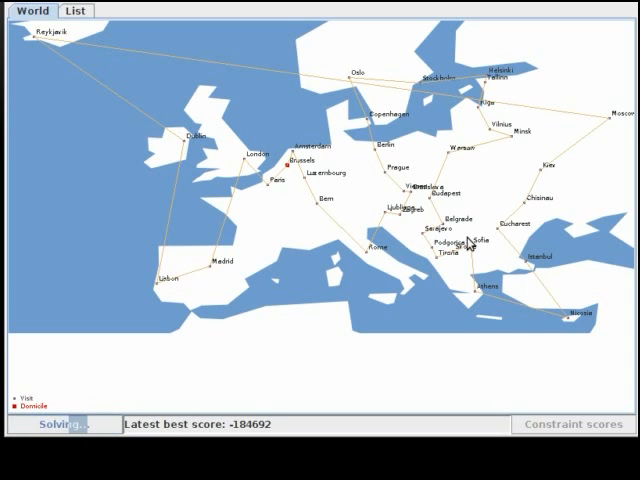
mouse_move(588, 323)
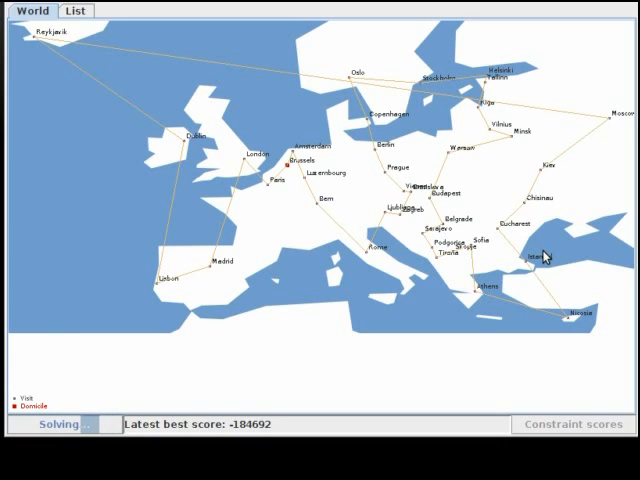
mouse_move(560, 318)
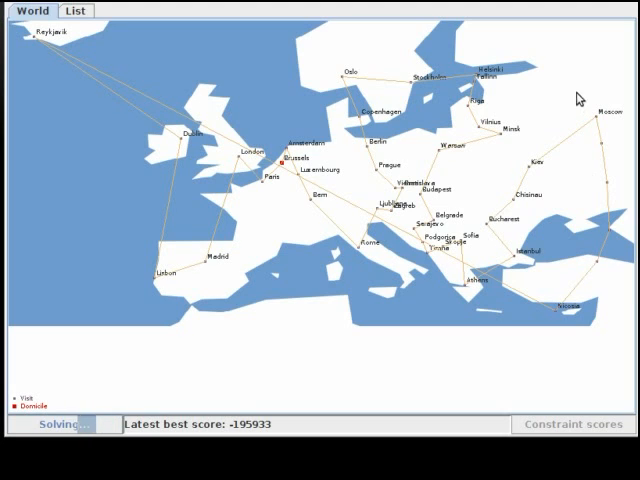
mouse_move(510, 240)
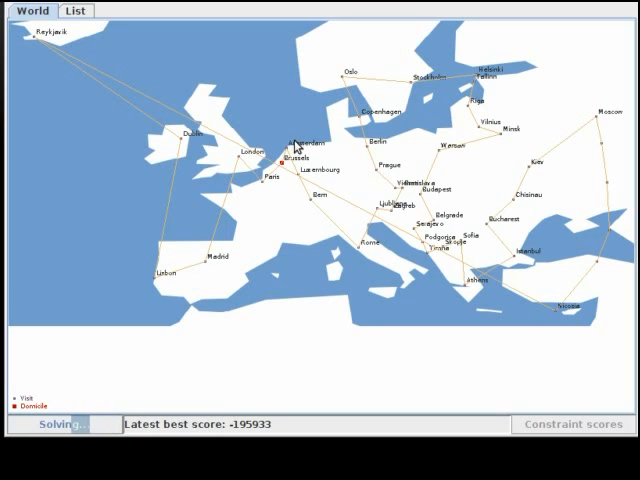
mouse_move(122, 472)
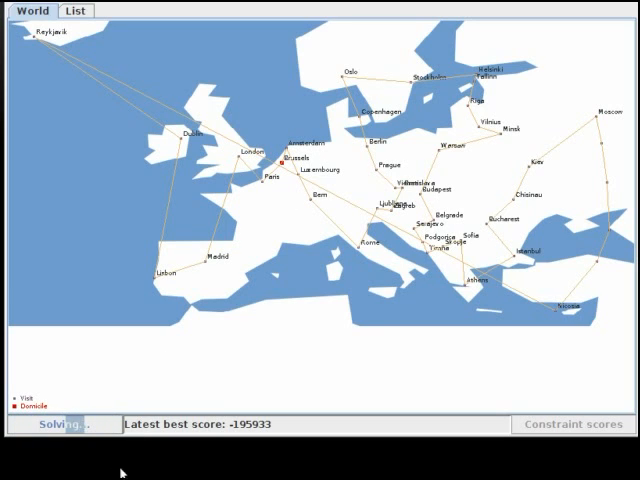